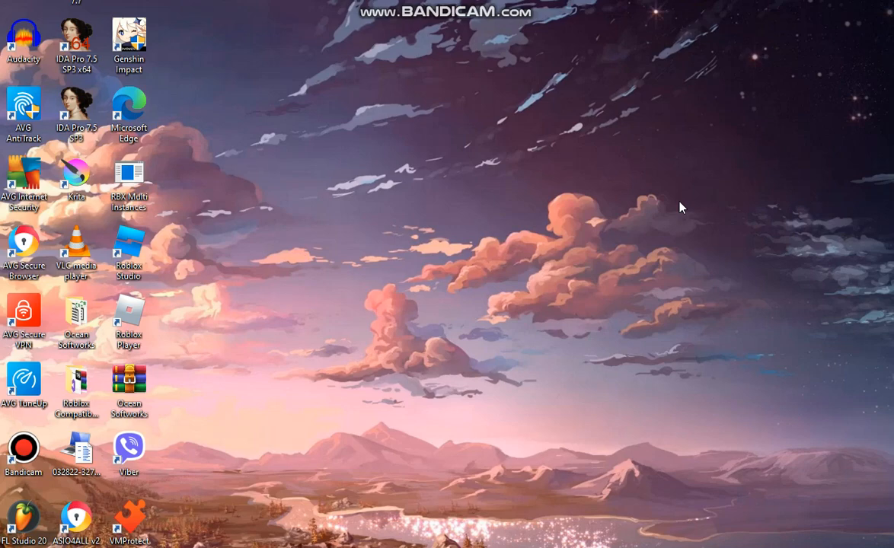
mouse_move(647, 324)
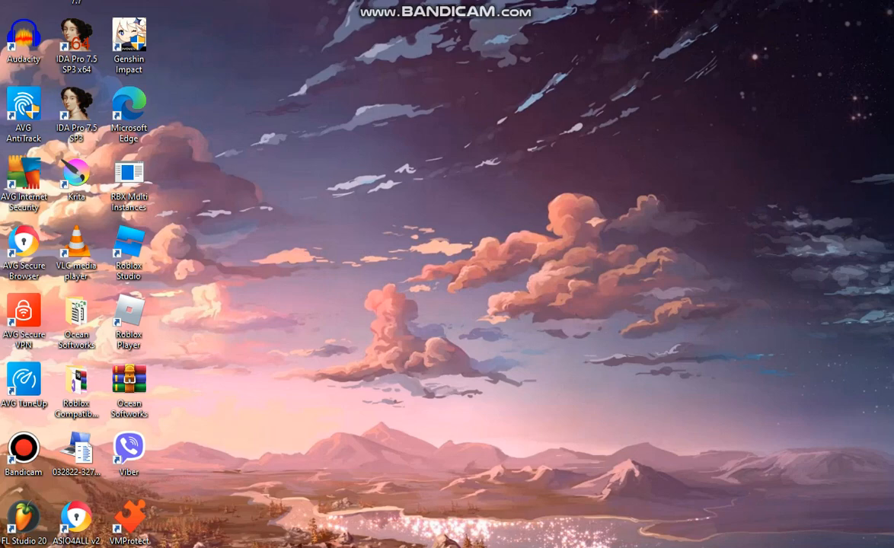
mouse_move(329, 152)
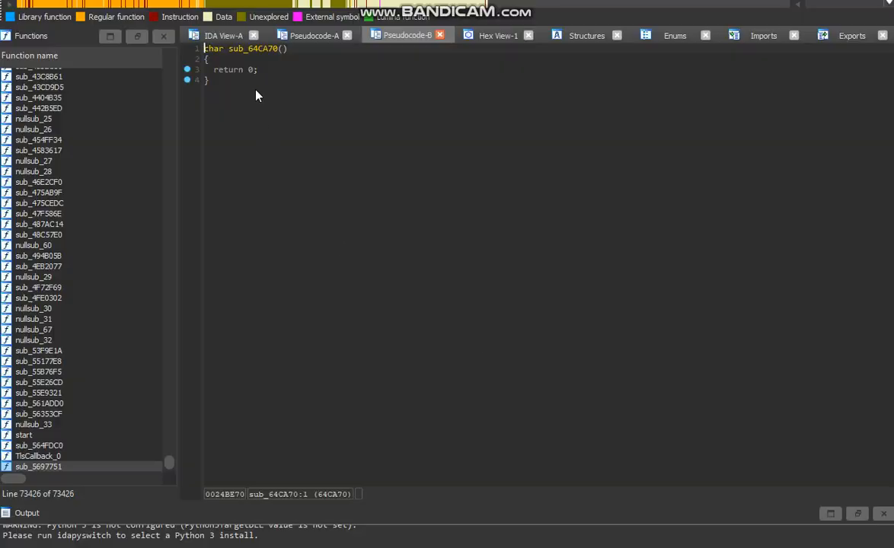
Close the Pseudocode-B tab, returning to sub_8BA860's disassembly, and open the Open subviews list.
click(224, 35)
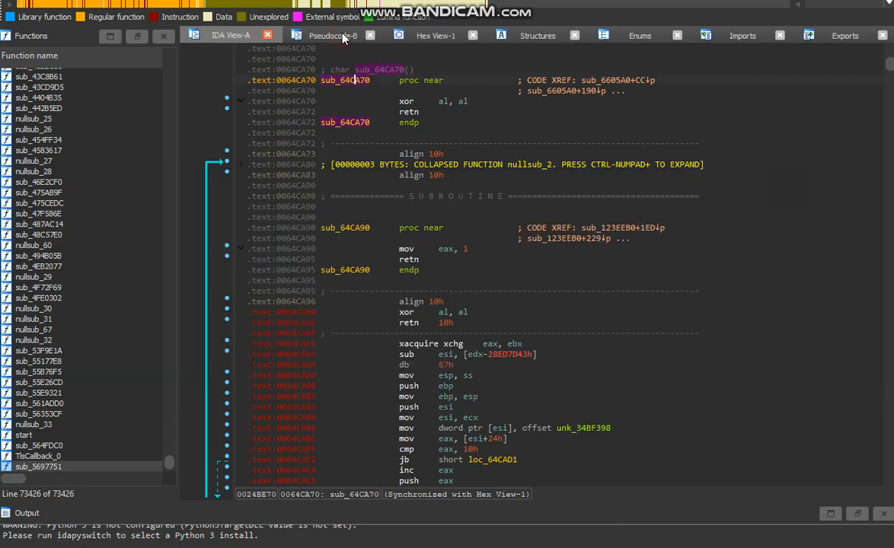
click(149, 10)
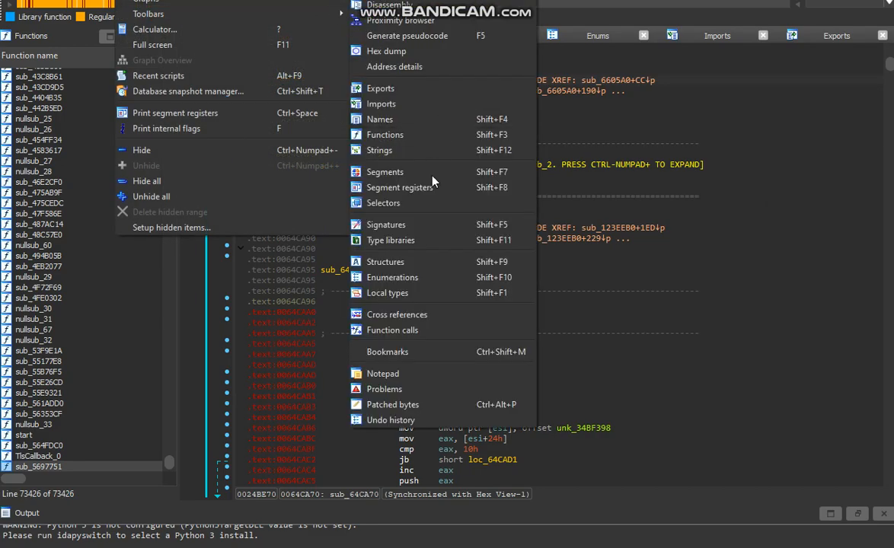
Filter Strings for 'WaitingHyb', follow the string's reference, and enter sub_8BA860.
click(379, 150)
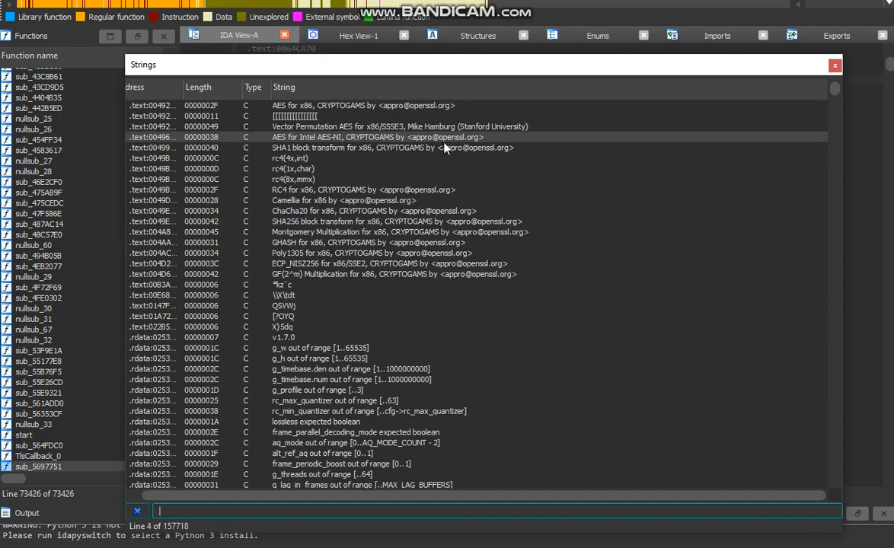
text(WaitingHyb)
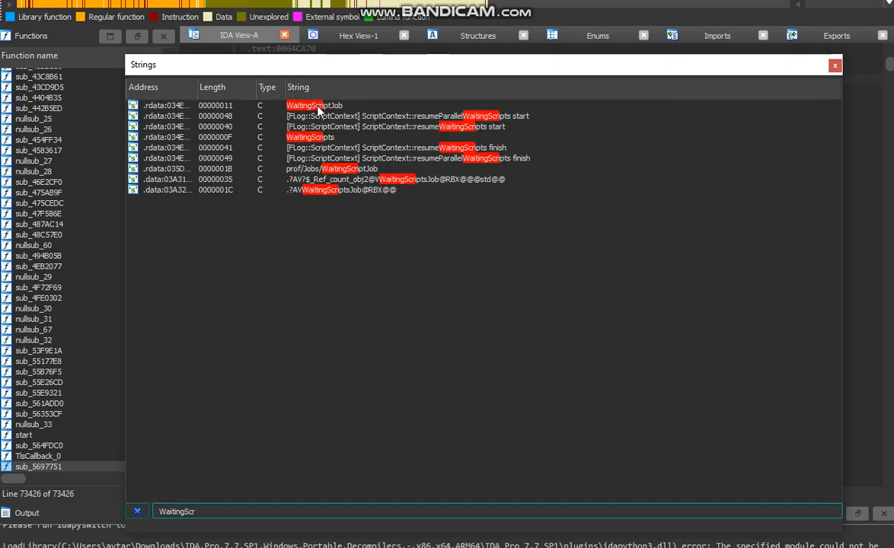
click(315, 105)
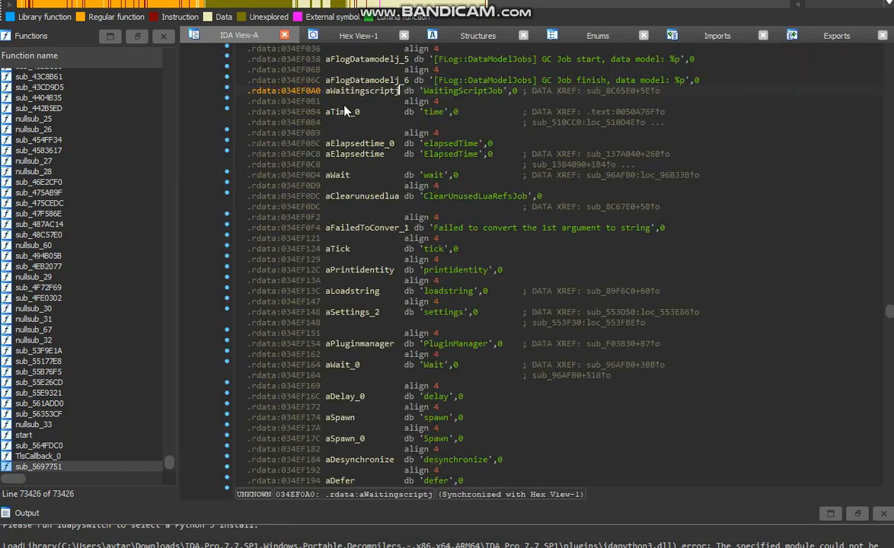
double_click(358, 90)
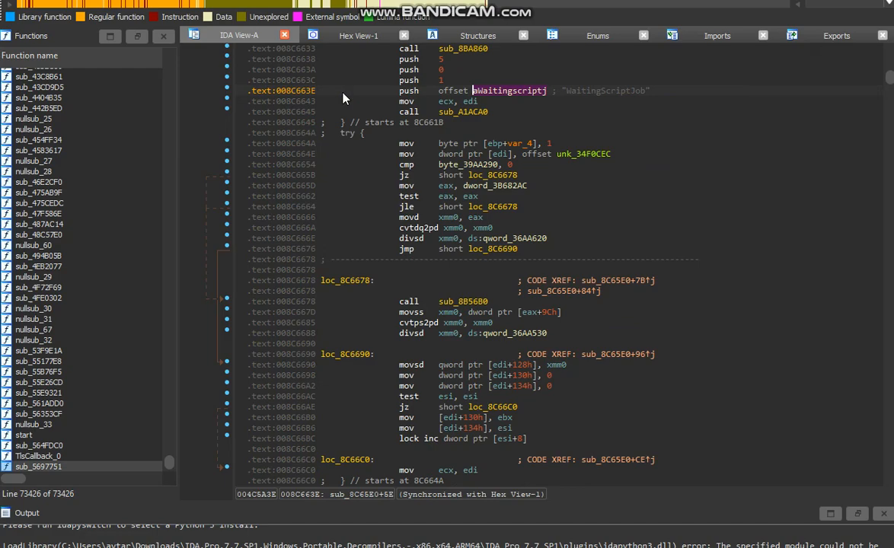
scroll(up, 3)
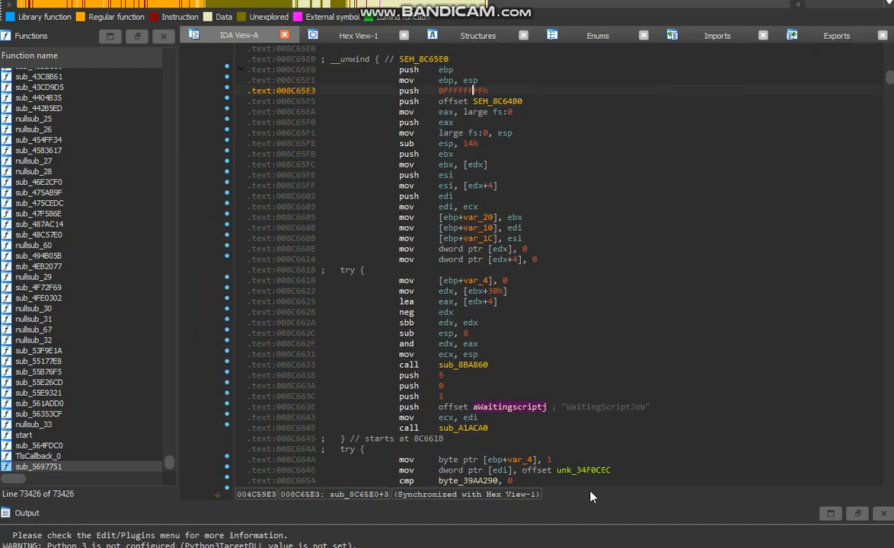
double_click(464, 364)
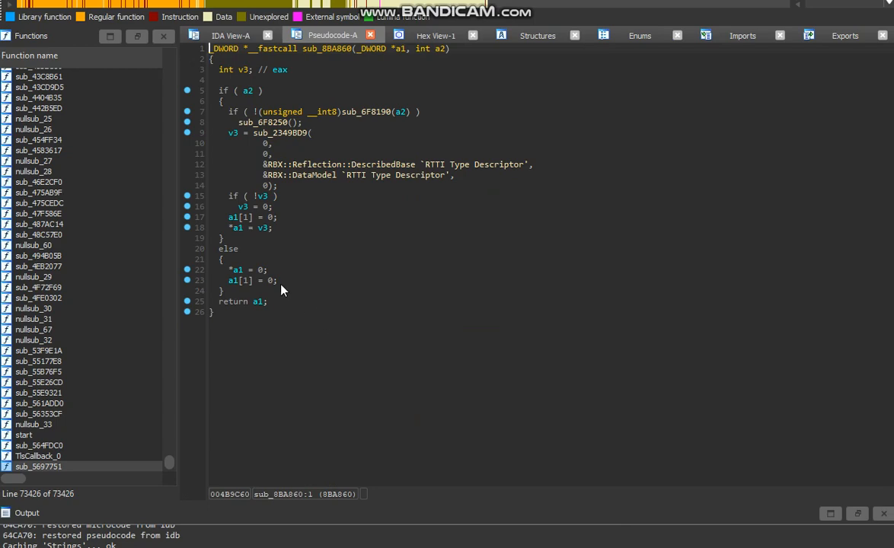
mouse_move(356, 144)
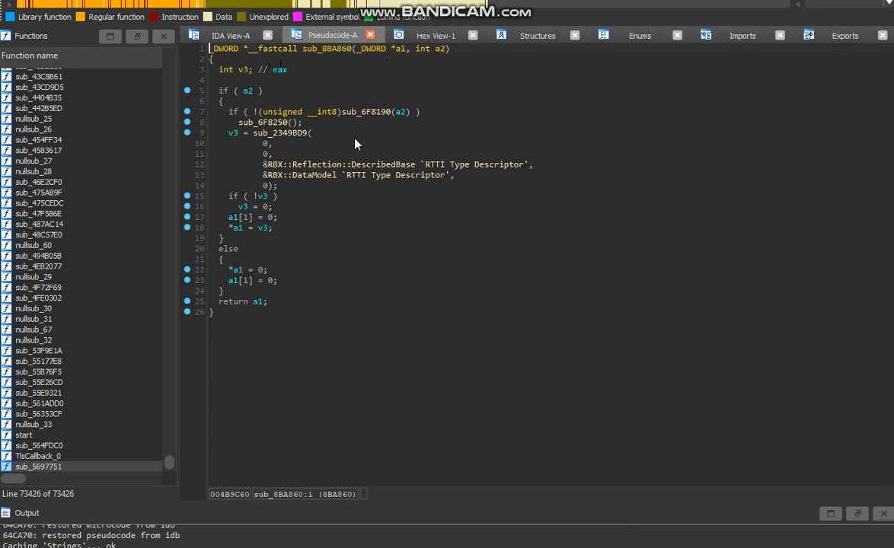
Toggle sub_8BA860 between IDA View-A and Pseudocode-A, ending on disassembly with subviews open.
click(230, 35)
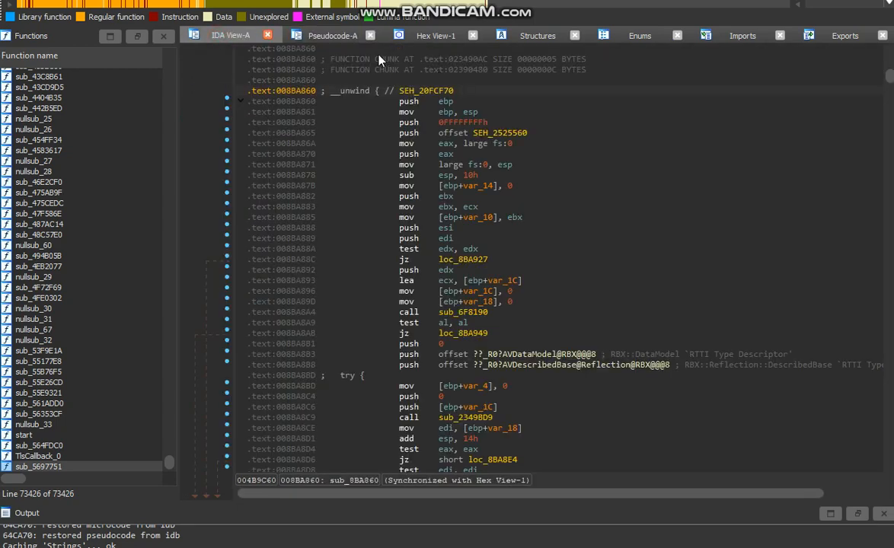
click(332, 35)
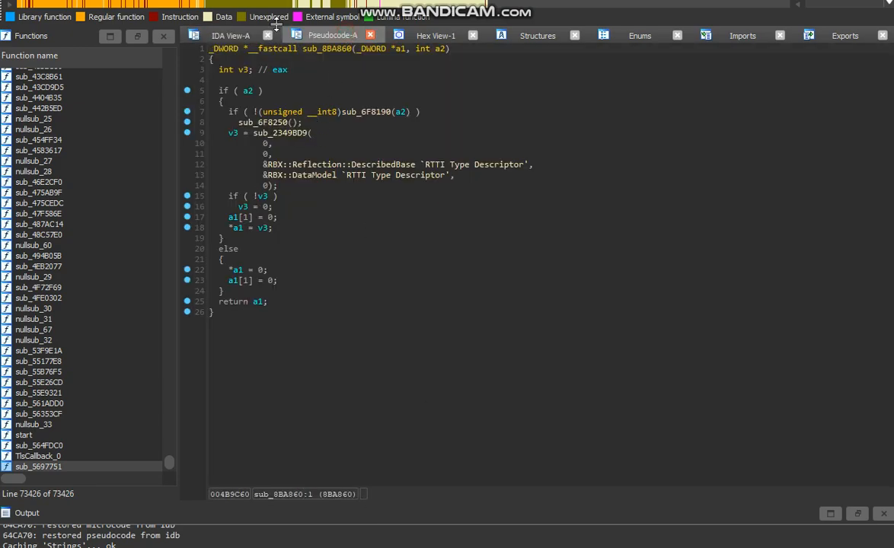
click(230, 35)
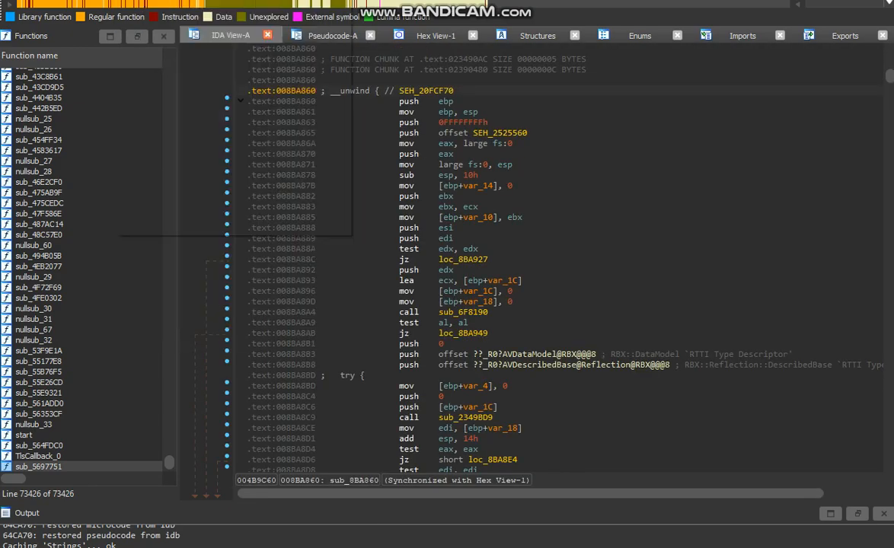
click(153, 6)
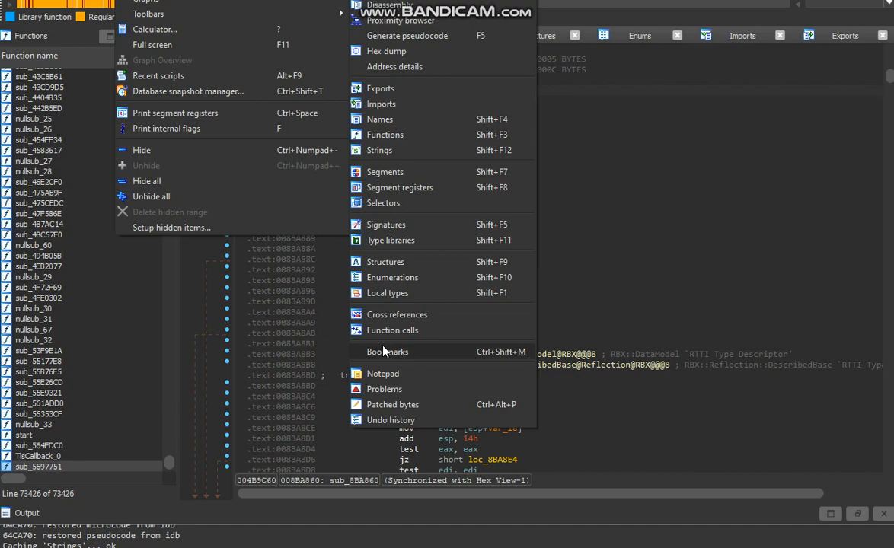
Filter Strings for 'WaitingHybr' and jump to the WaitingHybridScriptsJob string.
click(379, 150)
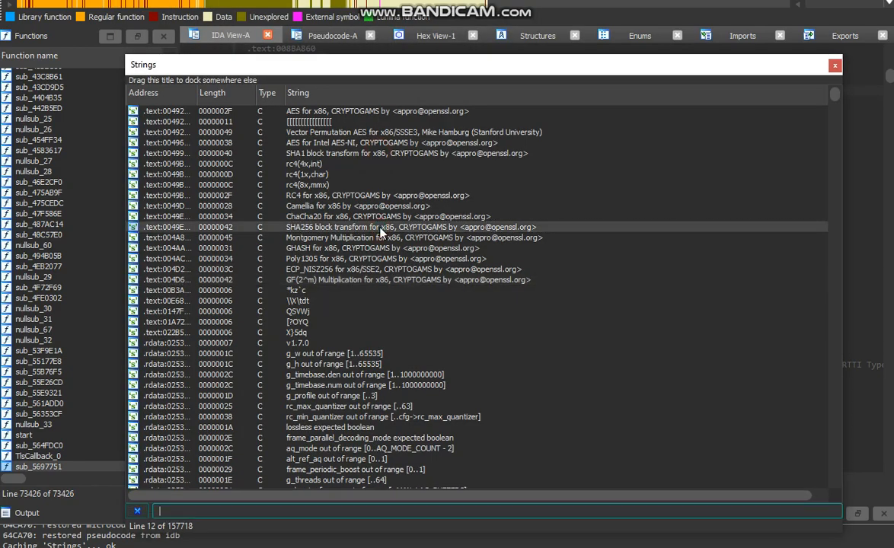
text(WaitingHy)
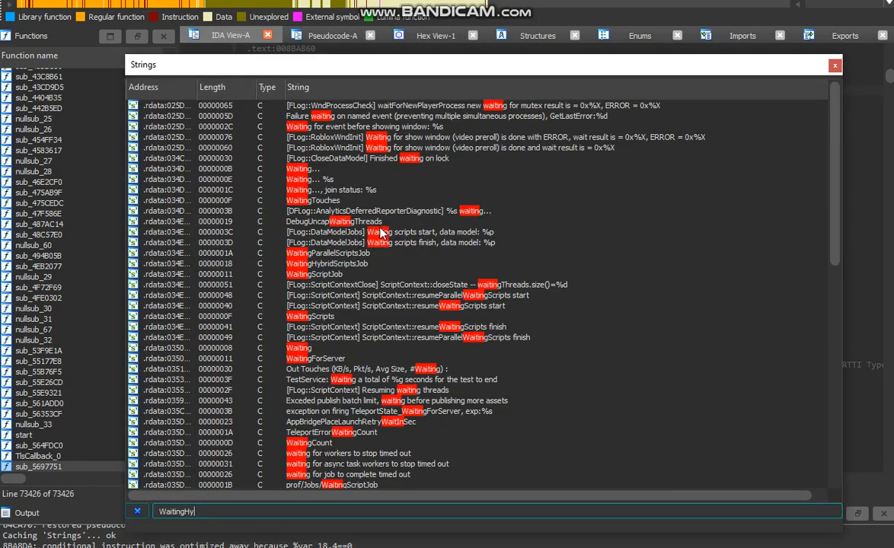
text(br)
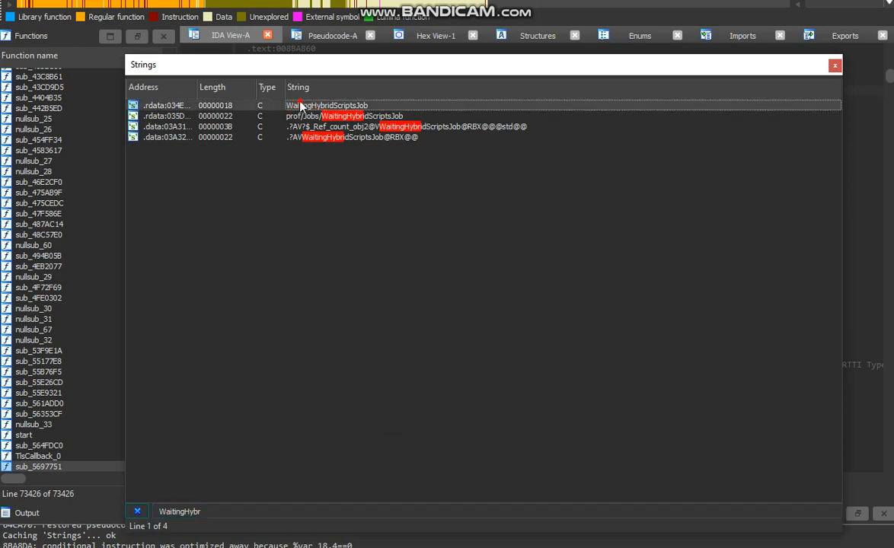
double_click(327, 105)
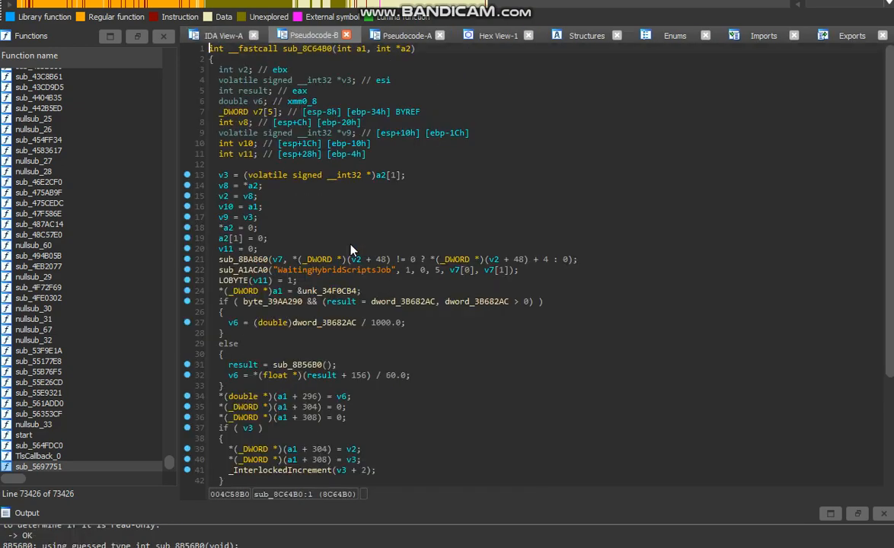
scroll(down, 3)
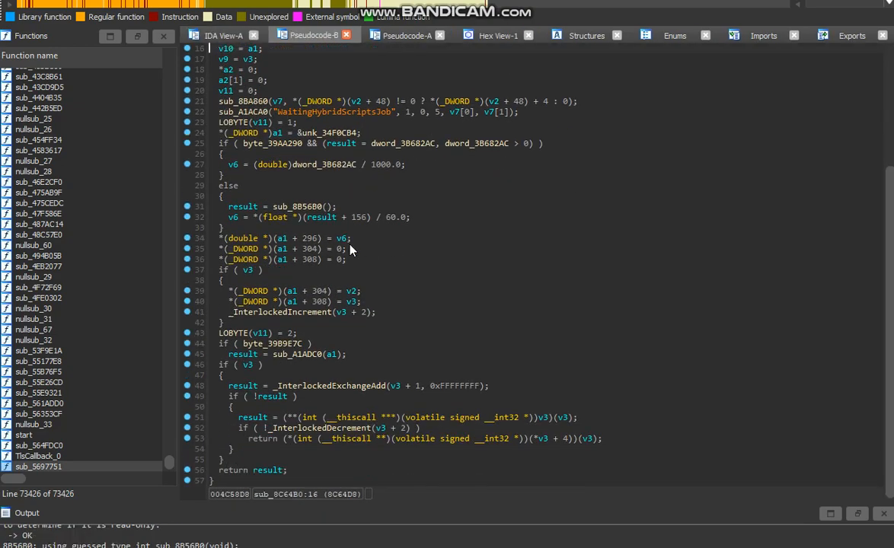
scroll(up, 3)
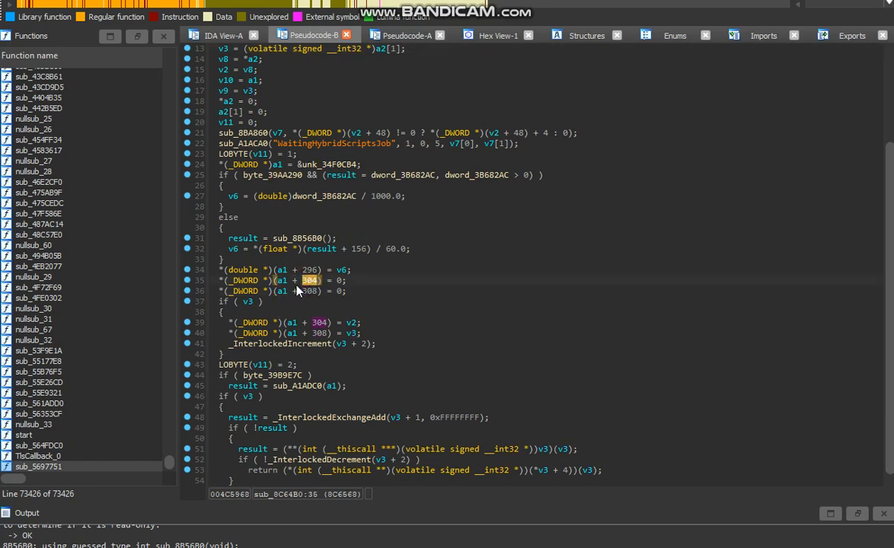
click(311, 291)
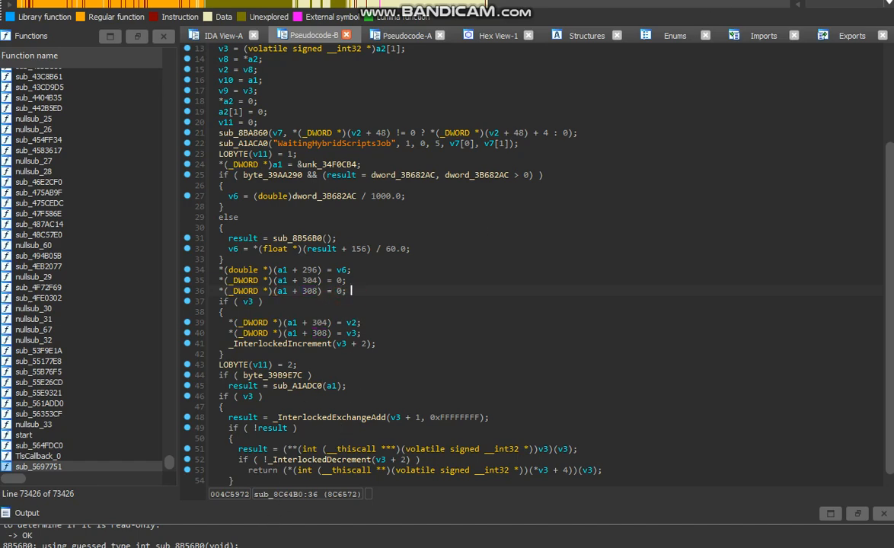
mouse_move(70, 266)
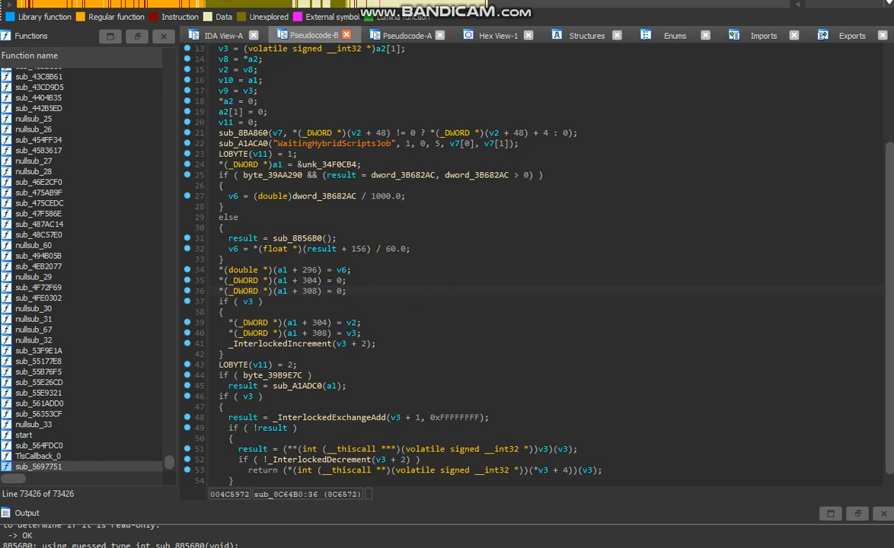
mouse_move(522, 335)
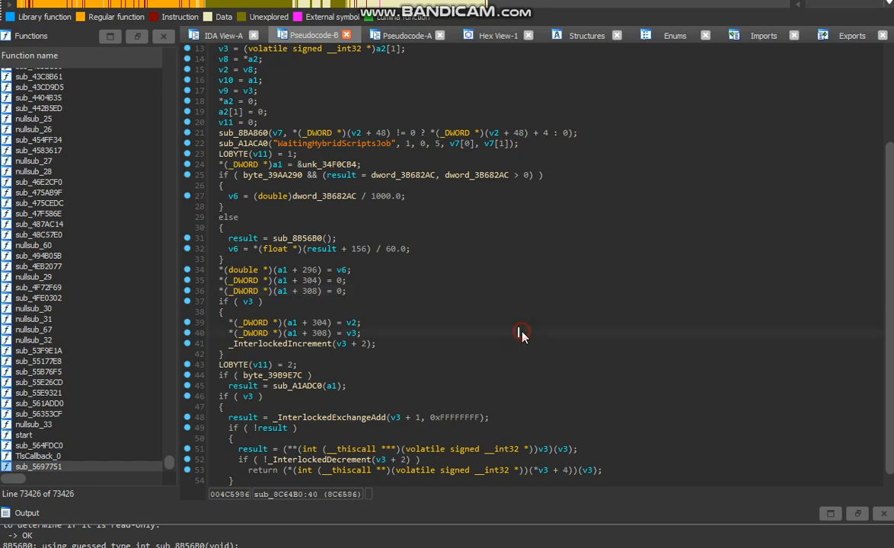
scroll(down, 3)
text(no)
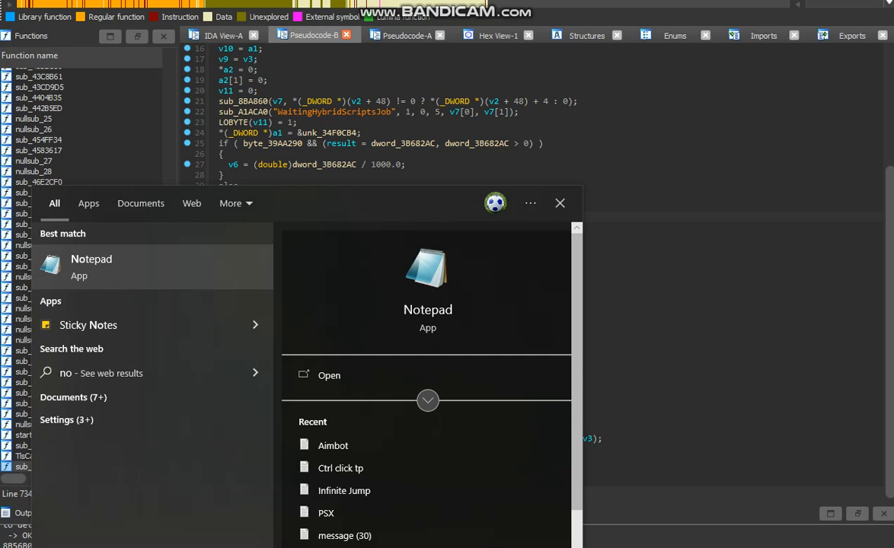
Open Notepad and type the function header 'int luastate(int sc){'.
click(329, 375)
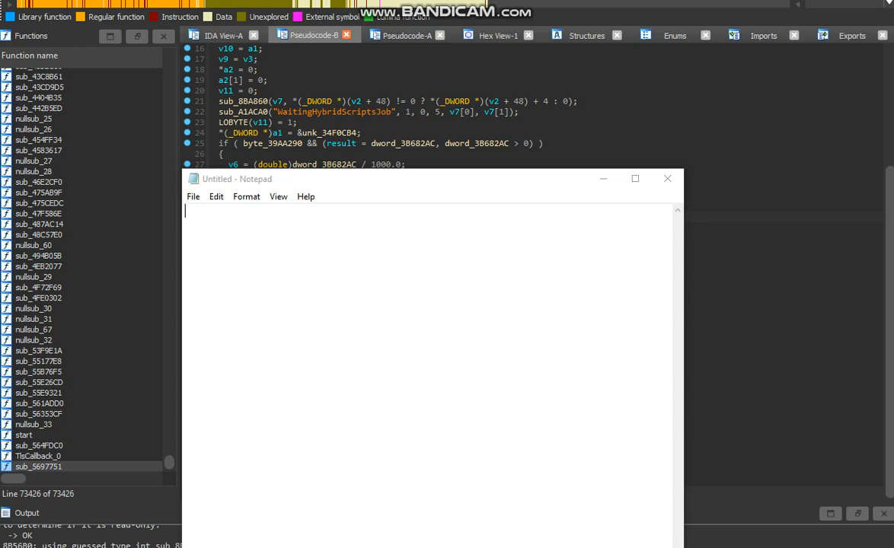
mouse_move(212, 381)
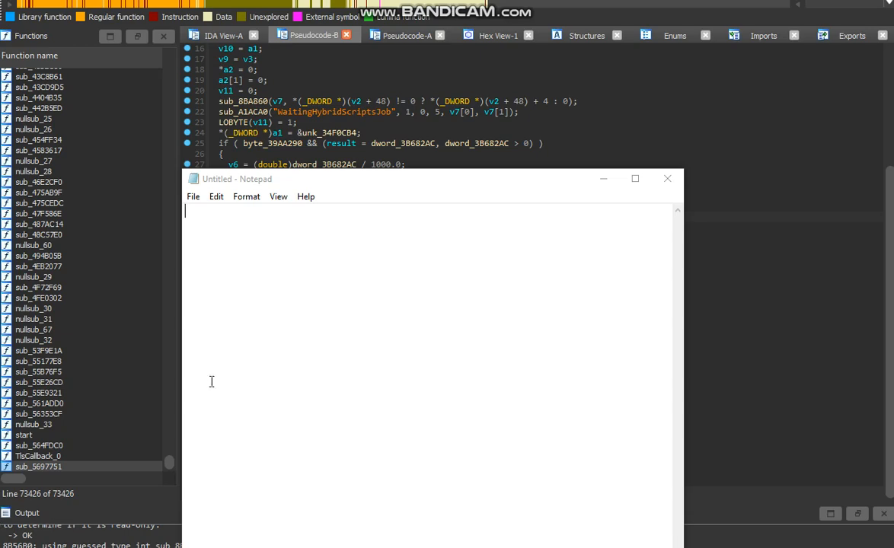
text(int)
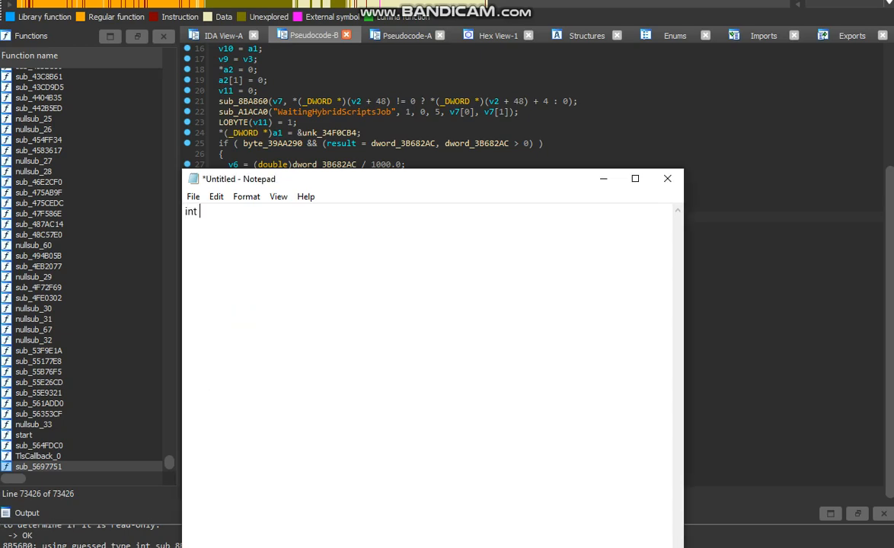
text(luastate()
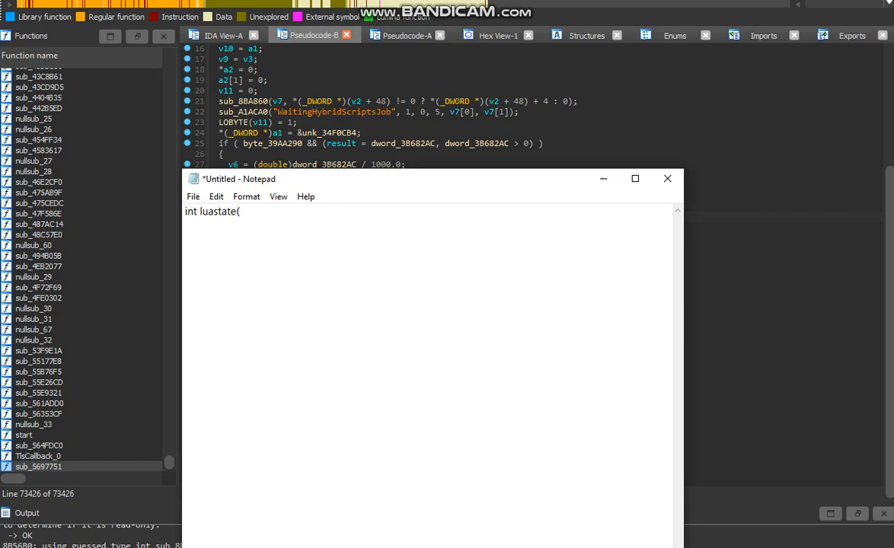
text(int sc){)
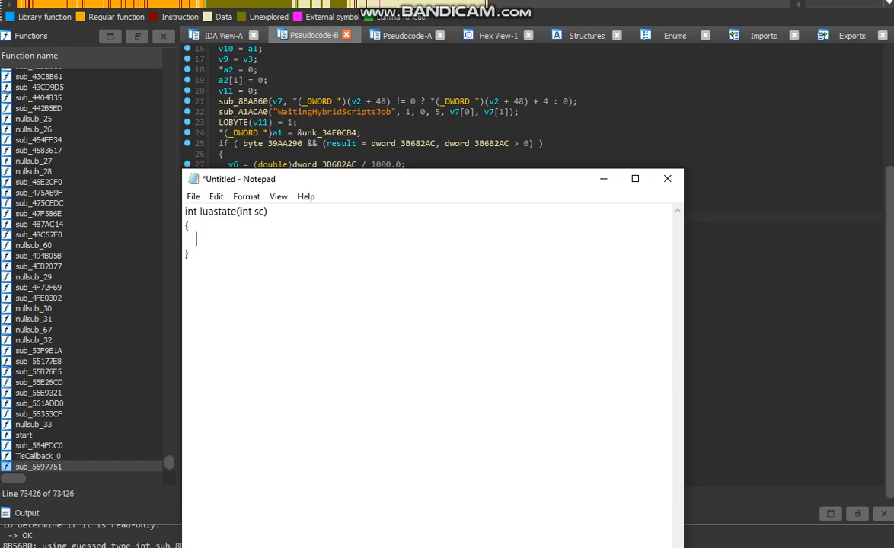
Type the body 'return (sc + 308) + *(DWORD*)(sc + 308);'.
text(ret)
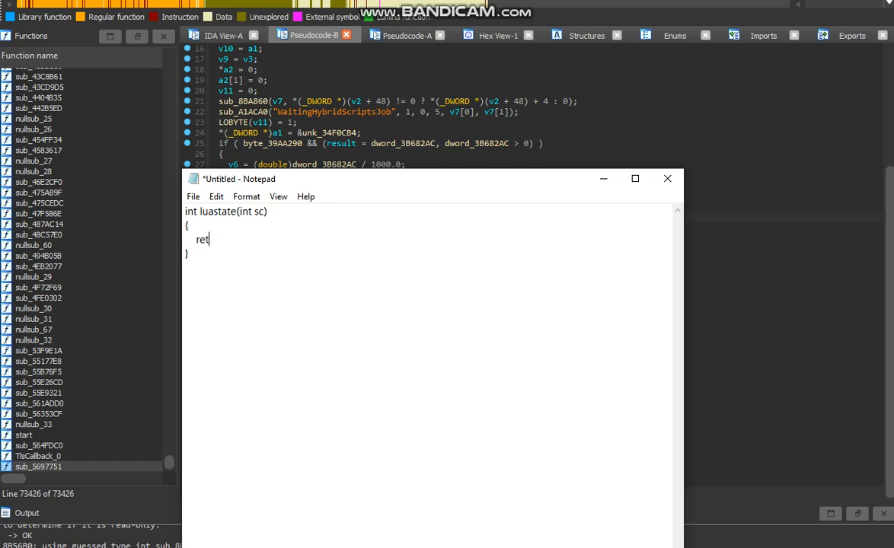
text(urn ()
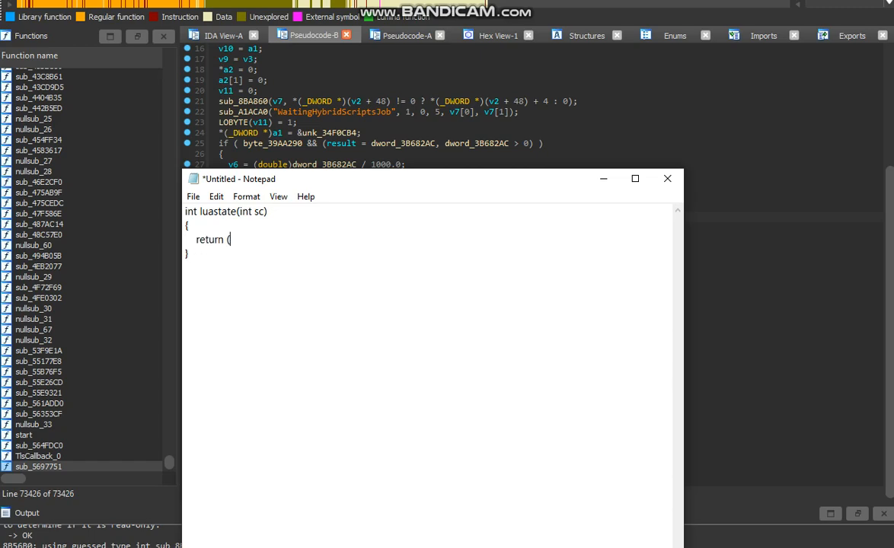
text(sc)
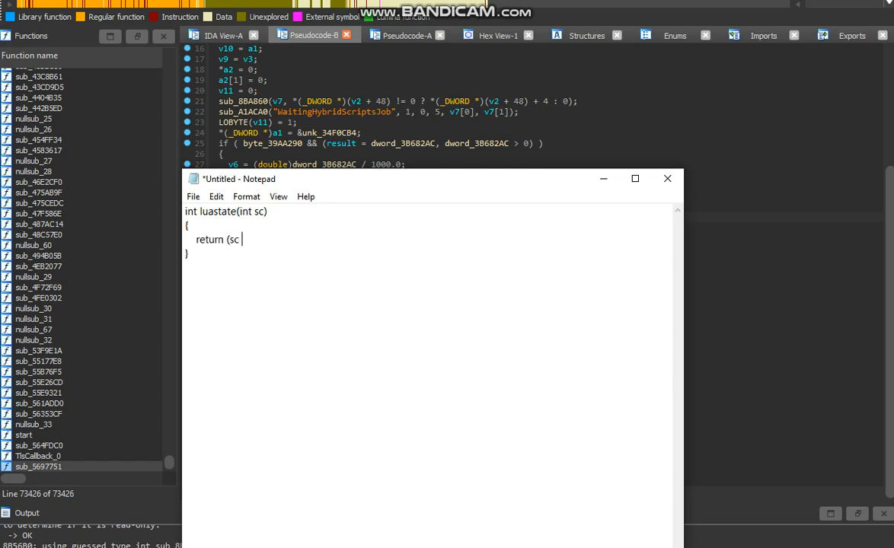
text(+ 308)
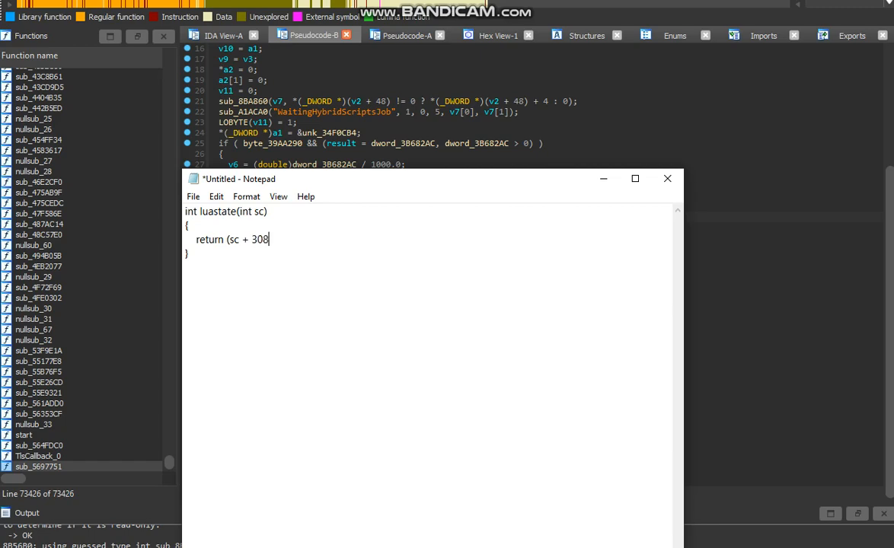
text(+)
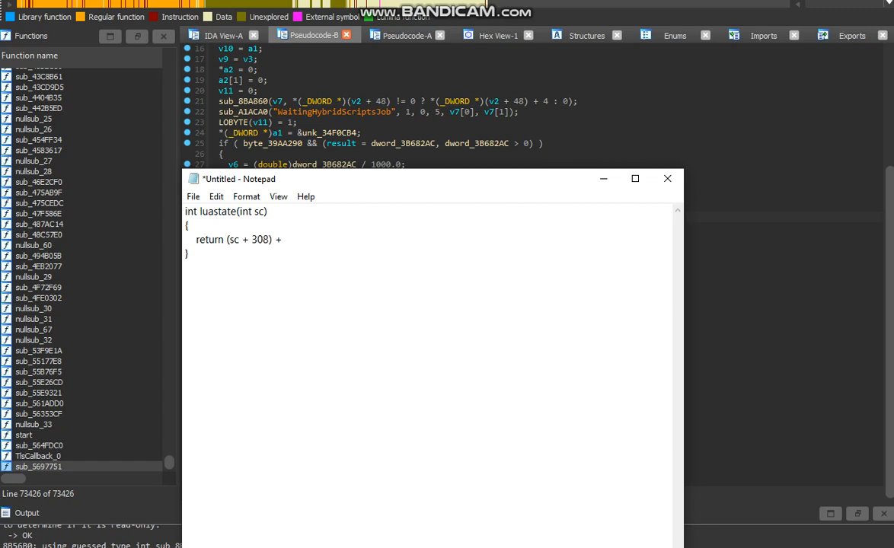
text(*)
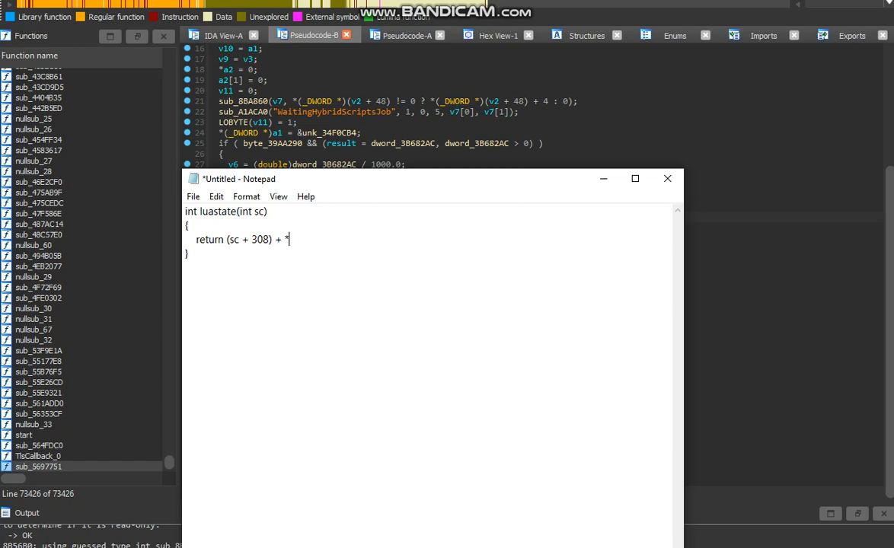
text((DWORD*))
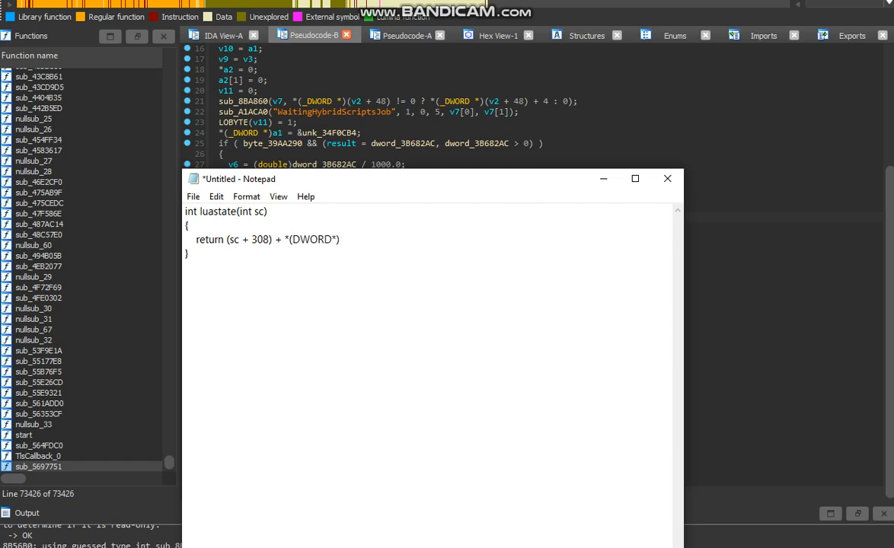
text((sc)
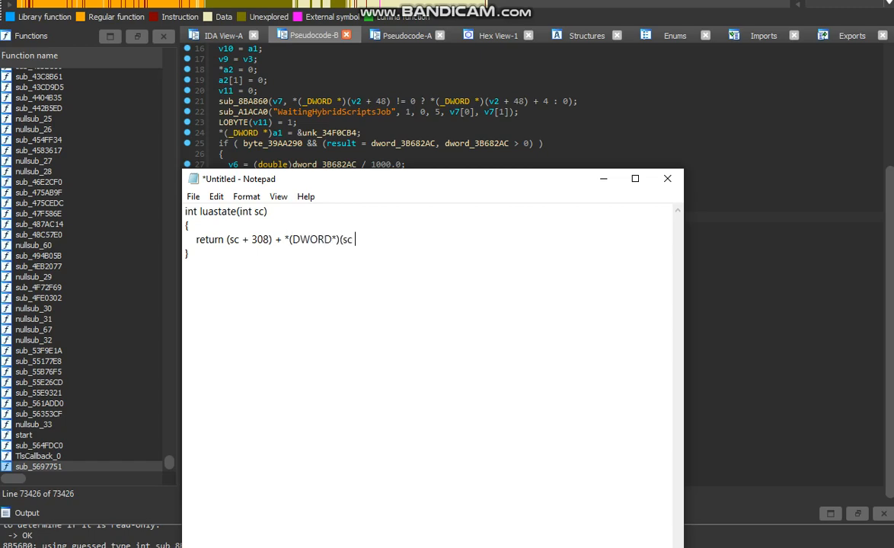
text(+ 308)
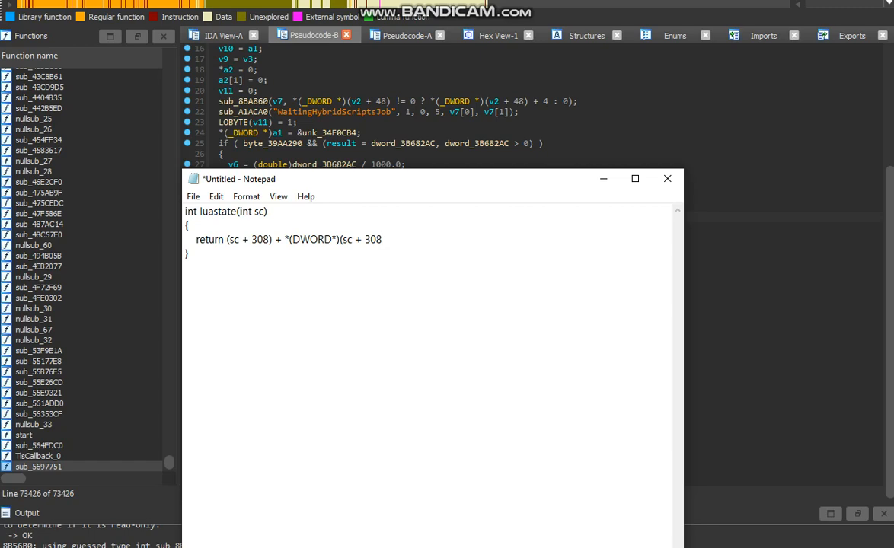
text(;)
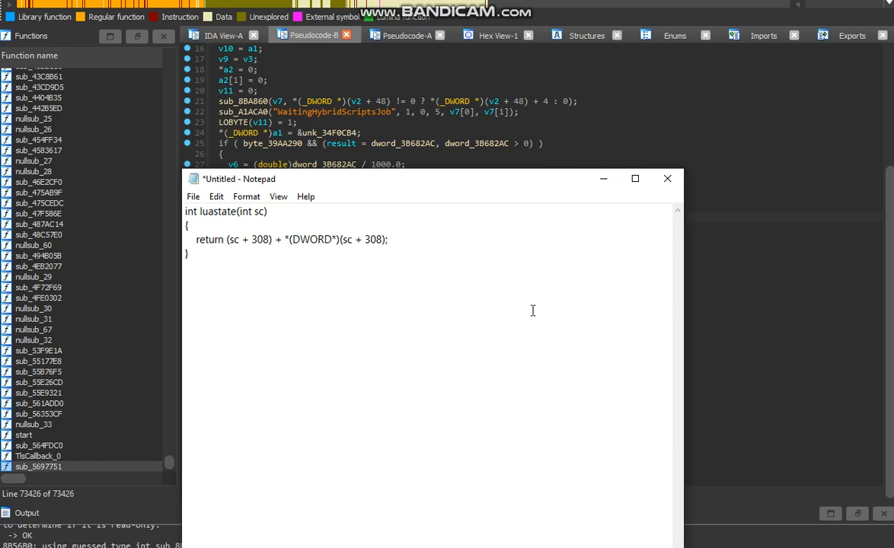
mouse_move(247, 239)
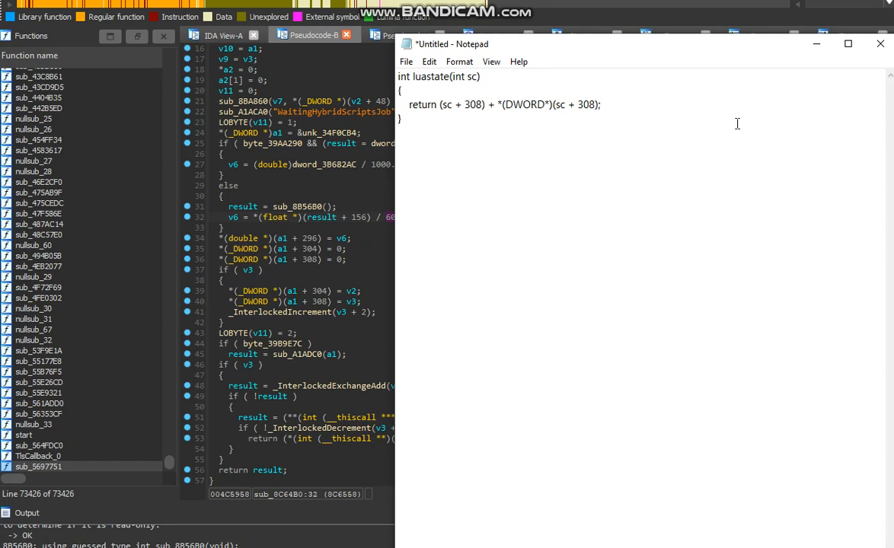
Type the guard line 'if (sc == 0x0) {return 0x0;}' into the luastate sketch.
text(if)
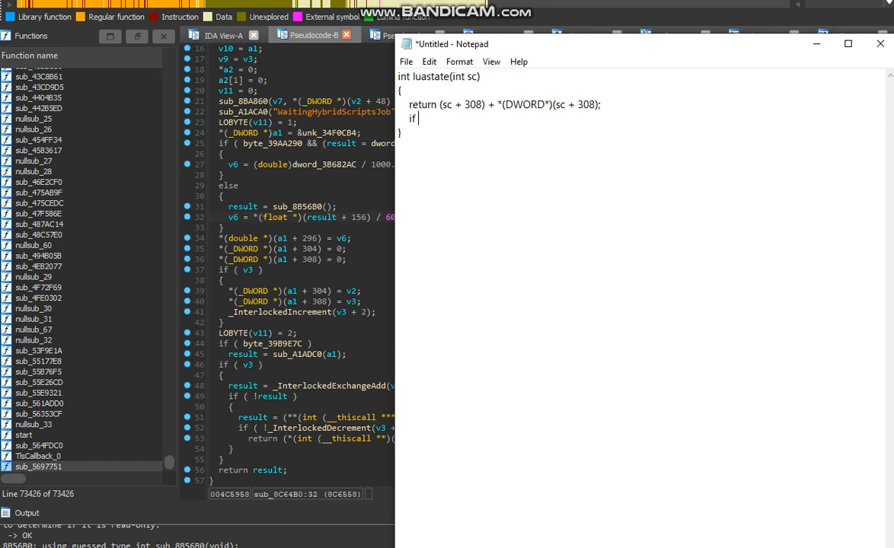
text((sc == 0x0)))
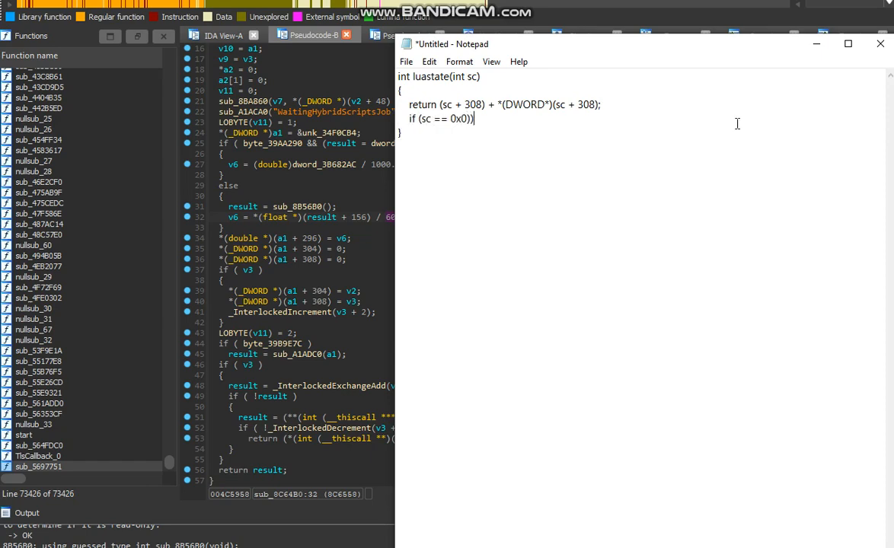
text(then)
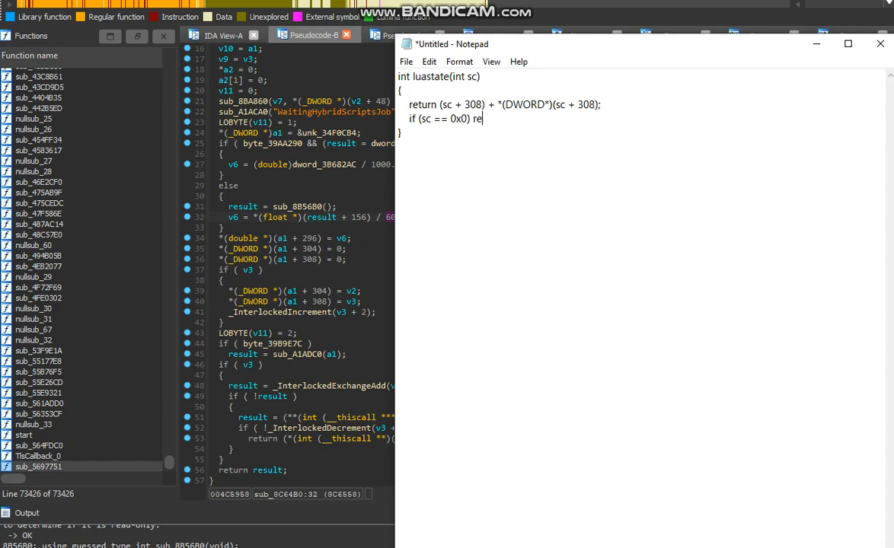
text(turn 0;)
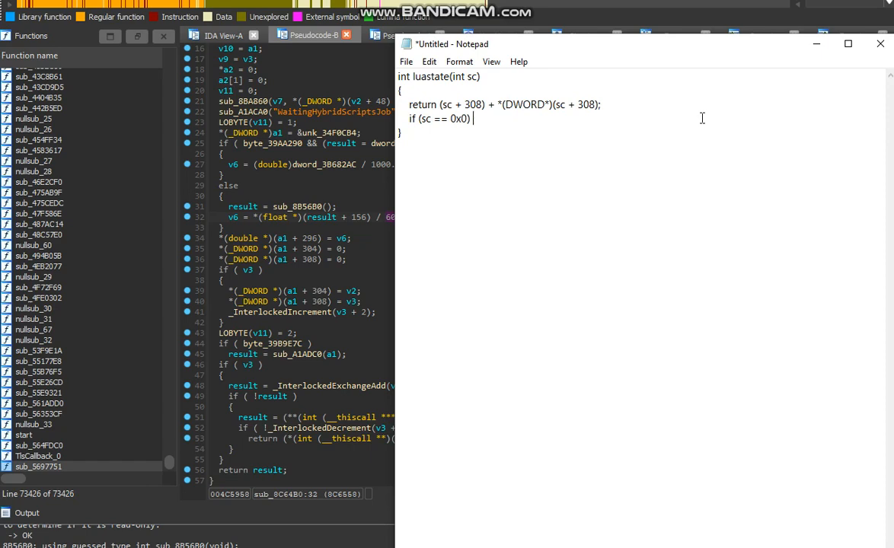
text({re)
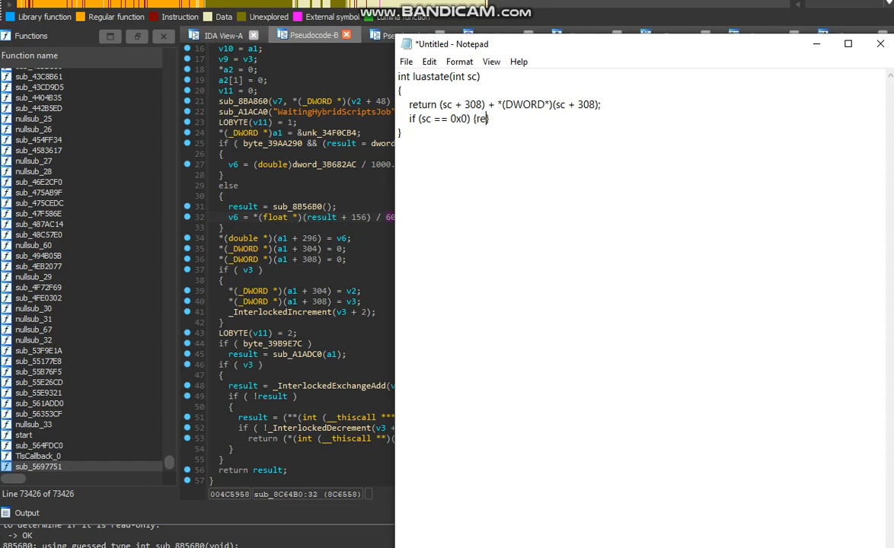
text(turn 0x0;})
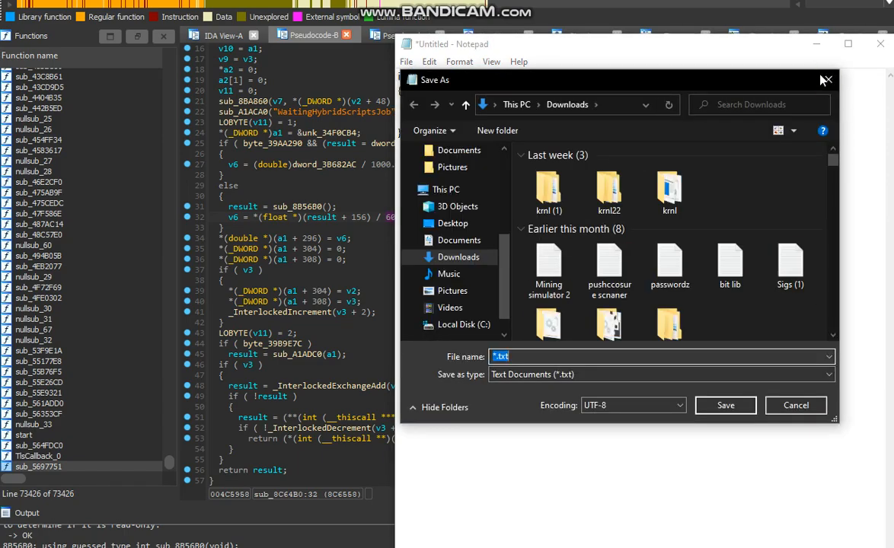
Cancel Save As, close Notepad, and choose Don't Save for the luastate sketch.
click(795, 405)
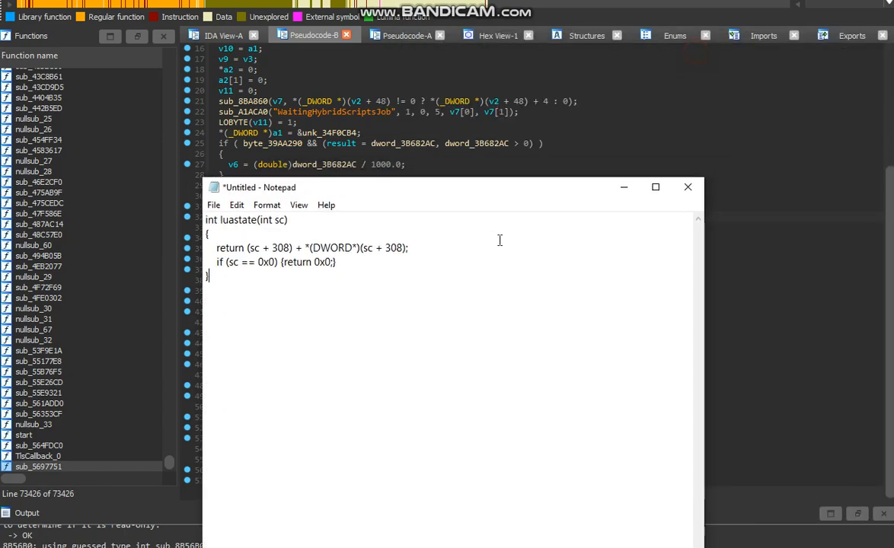
click(688, 187)
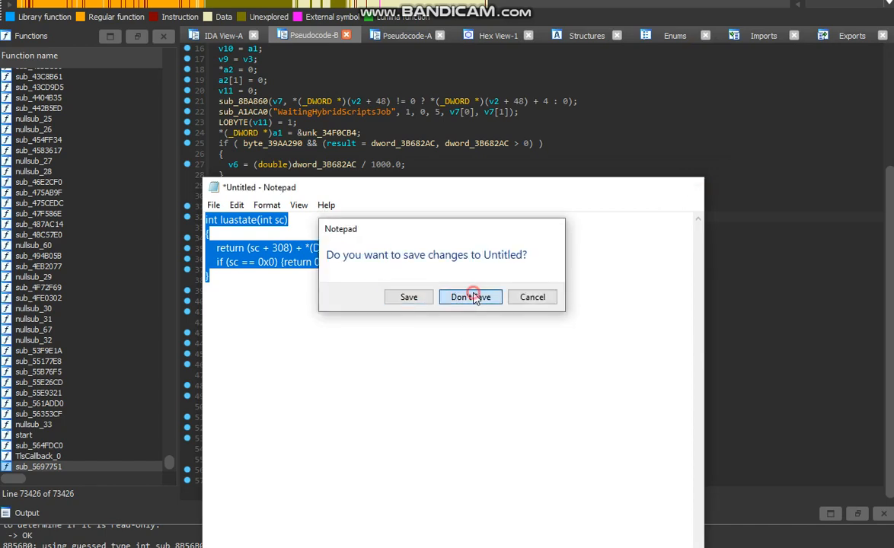
click(470, 297)
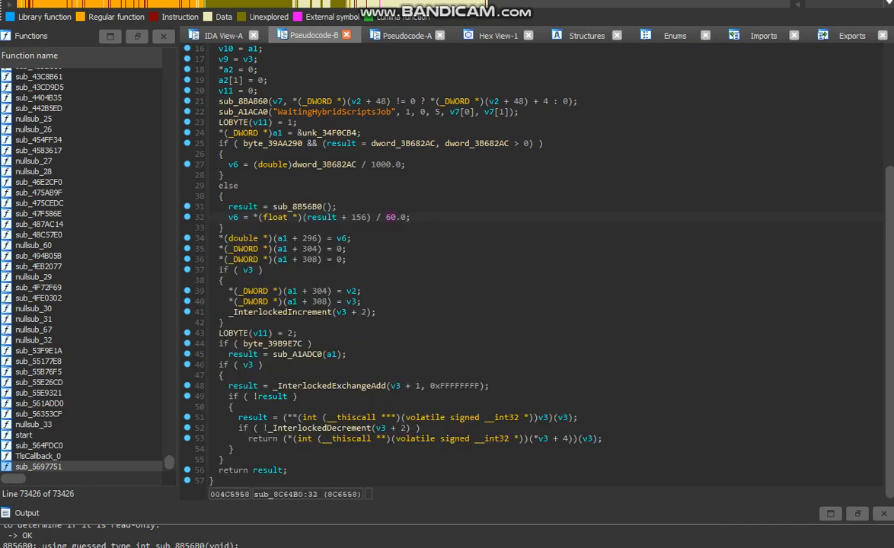